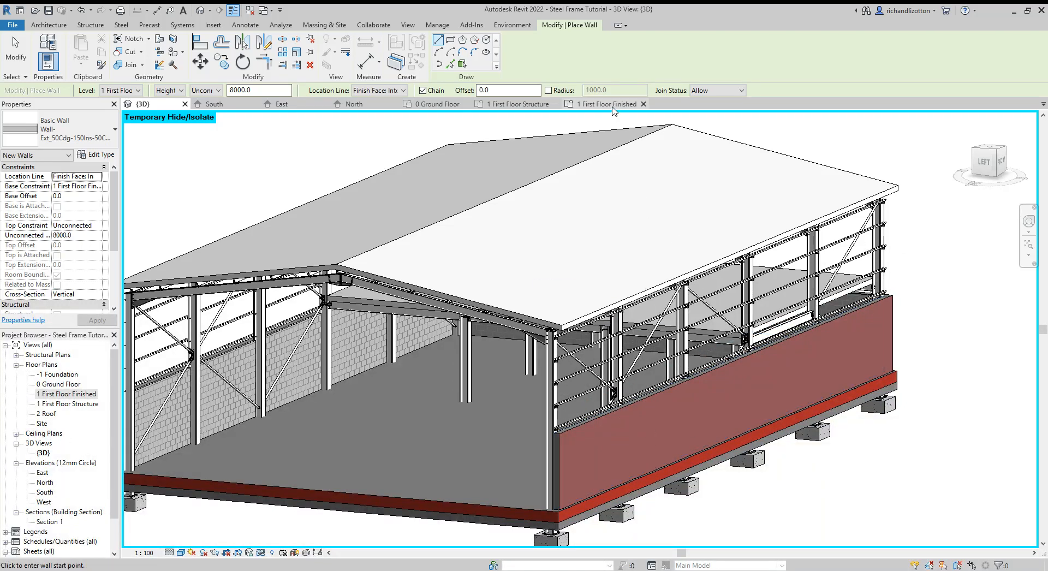
Step: Select the long-side brick wall to confirm its Ground Floor base and 3000 mm height
click(605, 104)
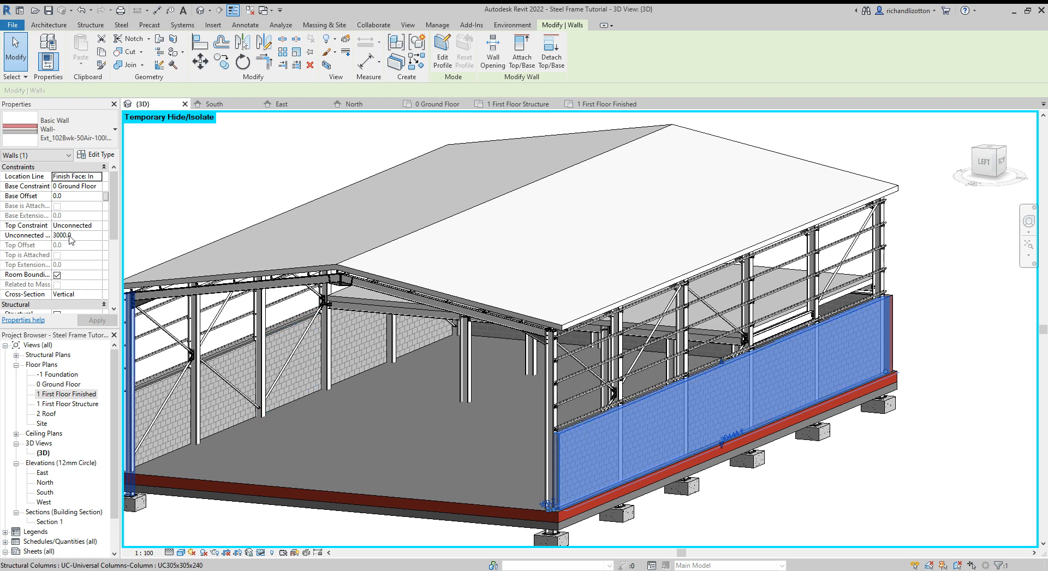
mouse_move(291, 266)
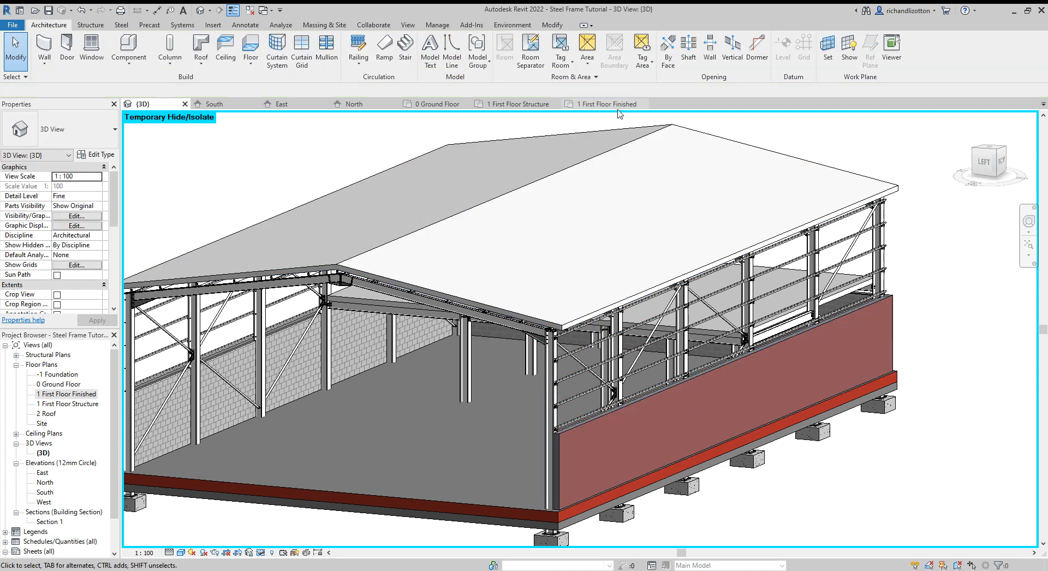
Step: Show the 1 First Floor Finished plan with the 50Cdg cladding wall type ready to place
click(603, 103)
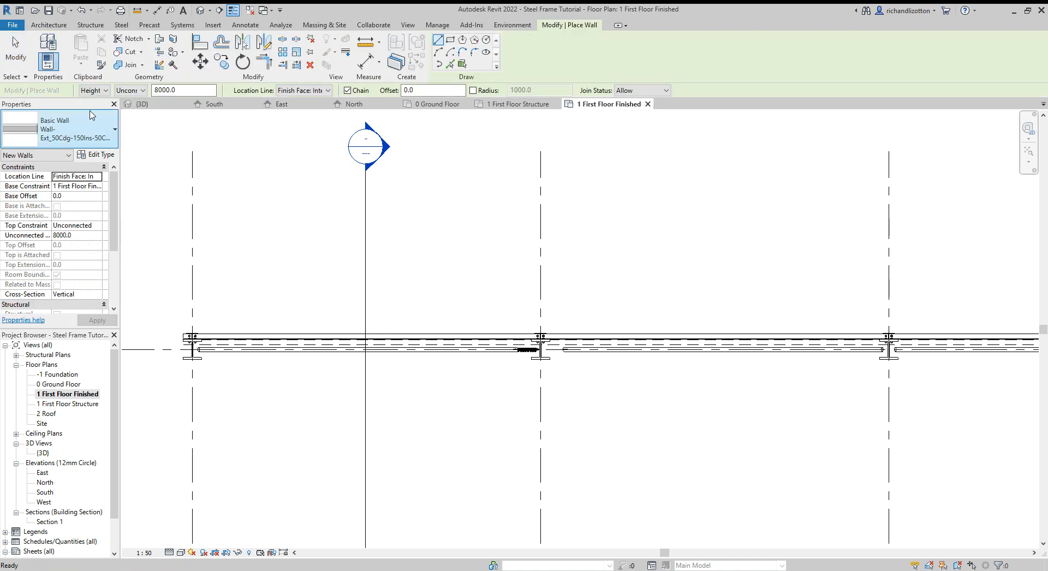
mouse_move(109, 132)
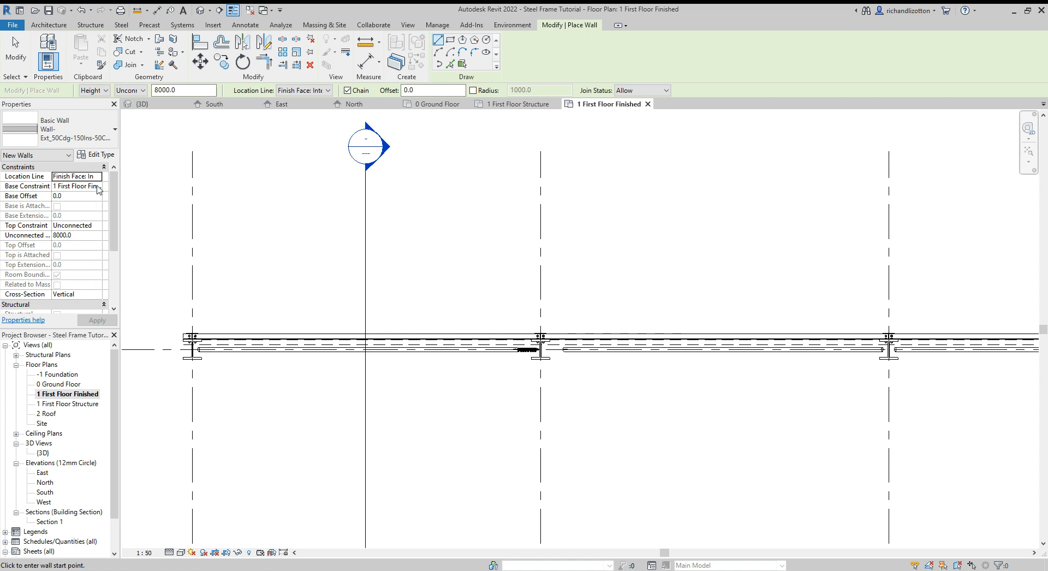
Step: Constrain the cladding wall to 0 Ground Floor with 3000 base offset, top up to level 2 Roof
click(97, 186)
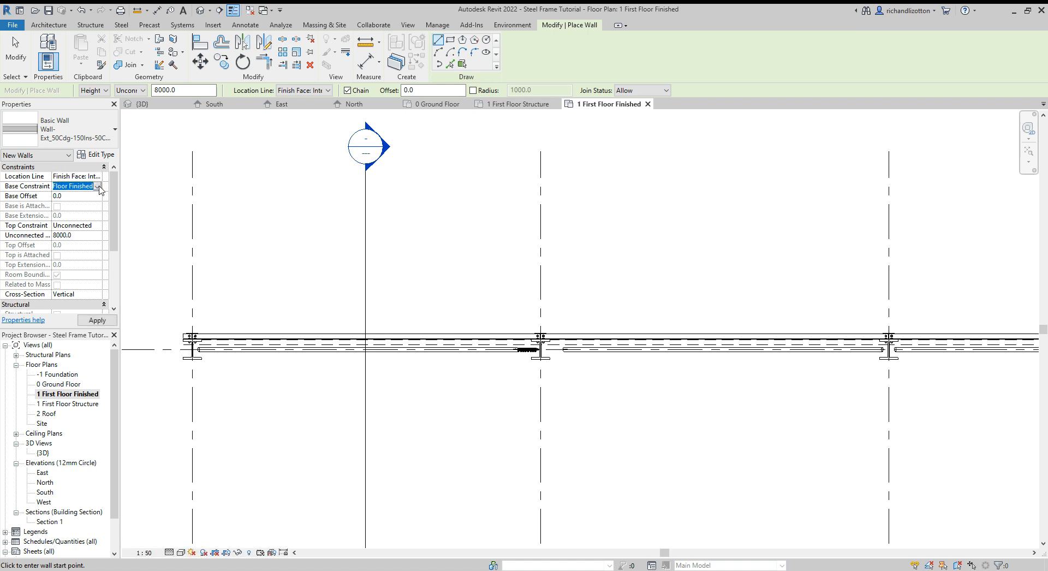
click(75, 186)
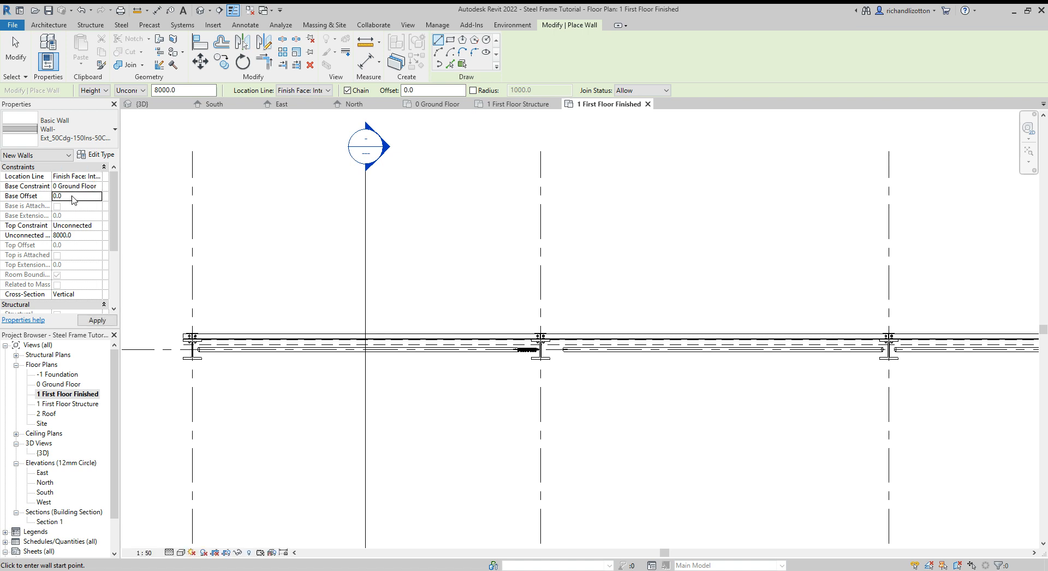
text(3000)
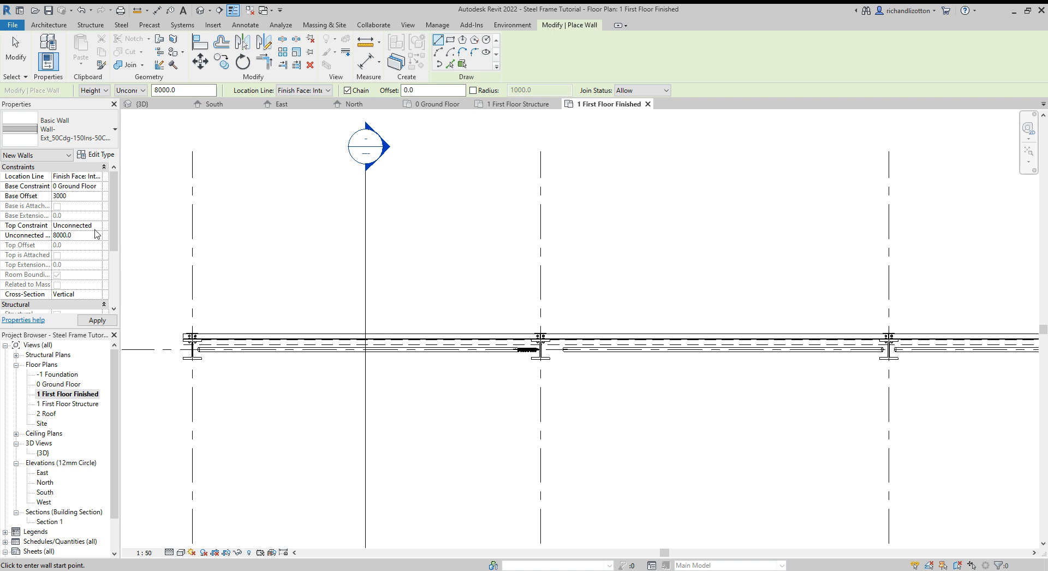
click(72, 225)
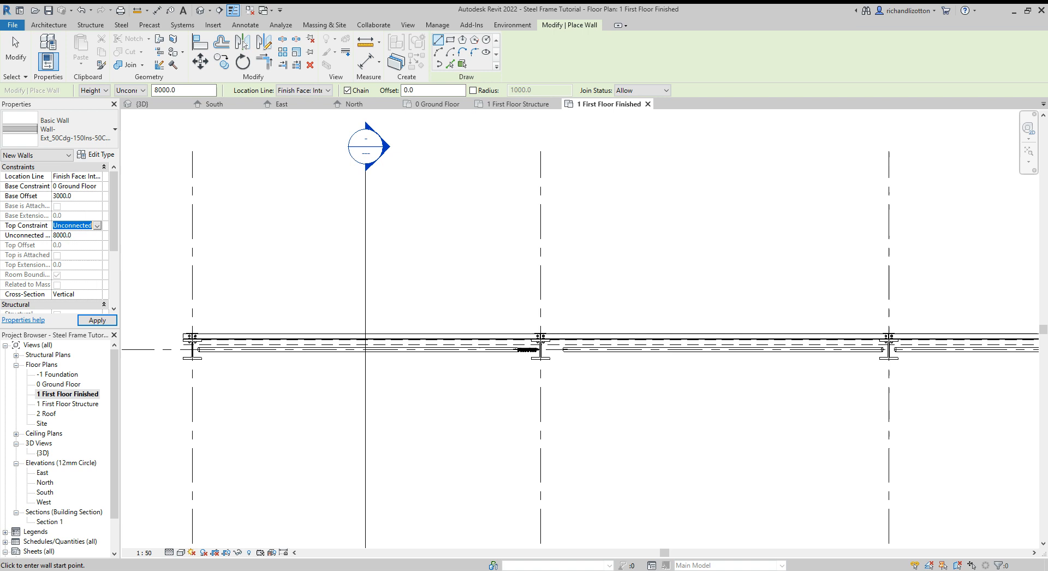
click(73, 225)
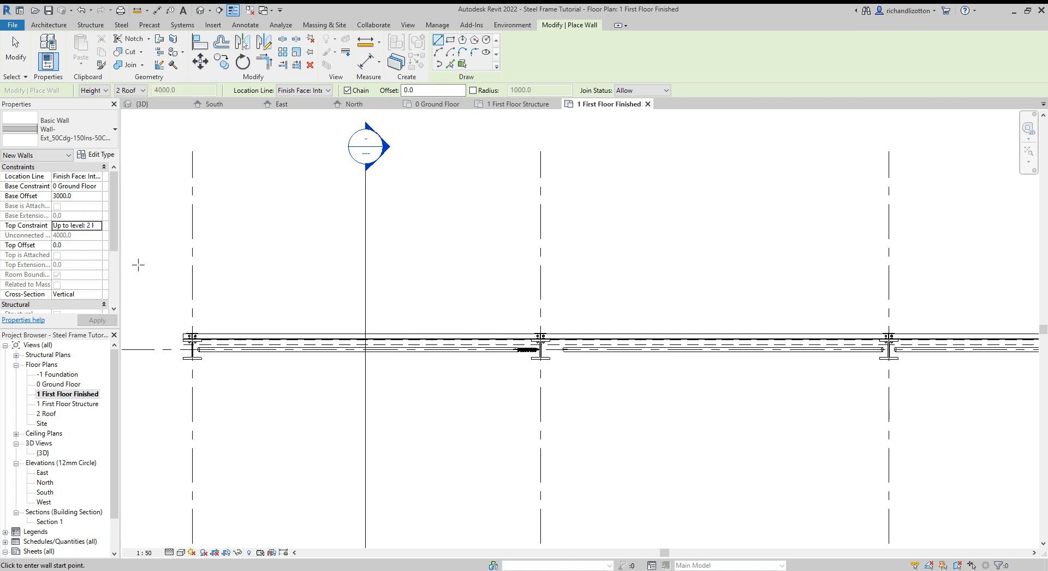
mouse_move(309, 114)
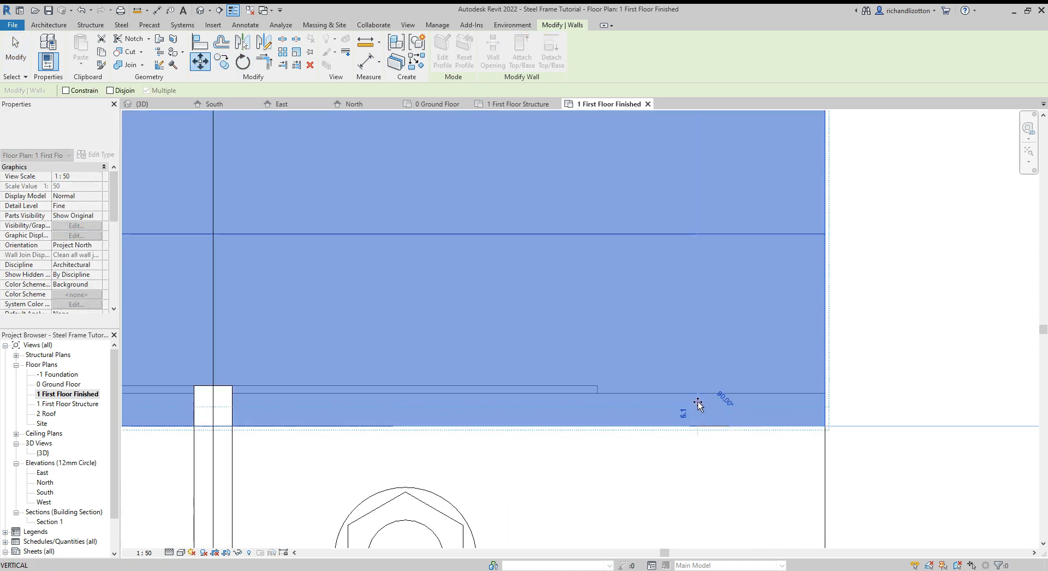
Step: Finish the cladding wall at the far end column along the long side and show it in 3D
click(698, 405)
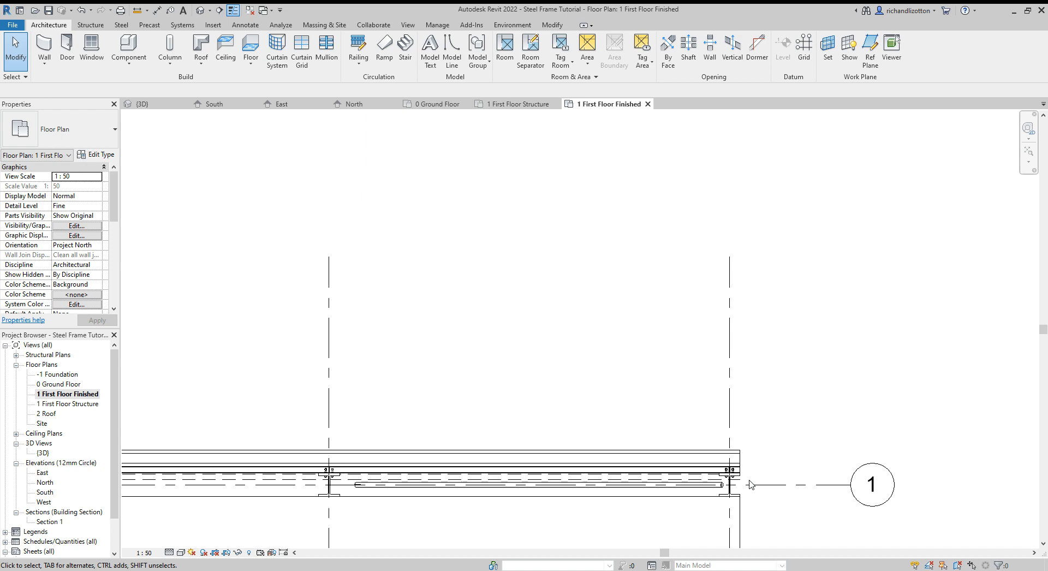
click(142, 104)
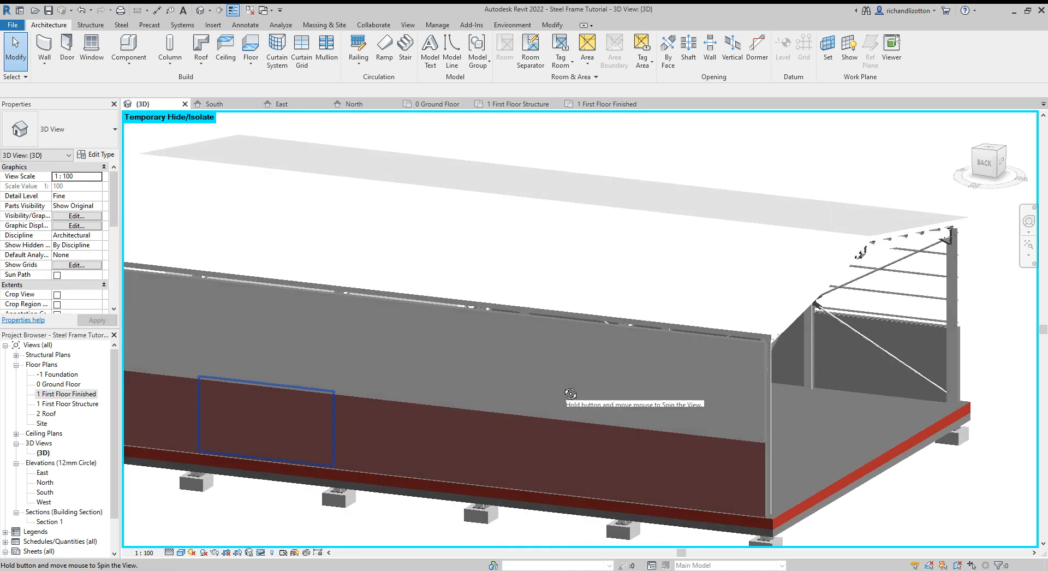
Step: Orbit to view the cladded side, then return to the 1 First Floor Finished plan
drag(570, 393, 762, 409)
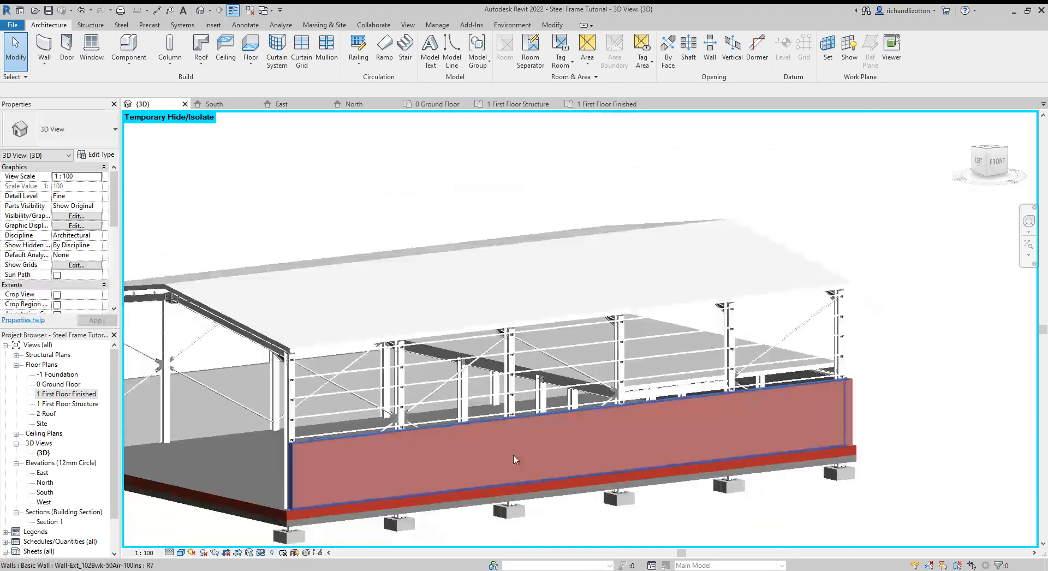
click(603, 104)
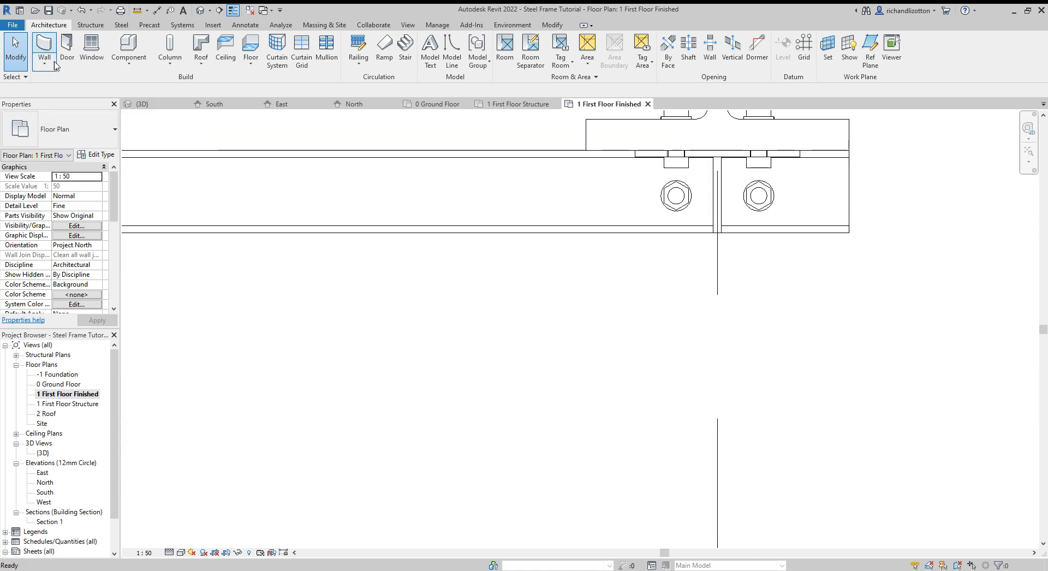
Step: Start a second cladding wall with its base constraint set for the other long side
click(43, 47)
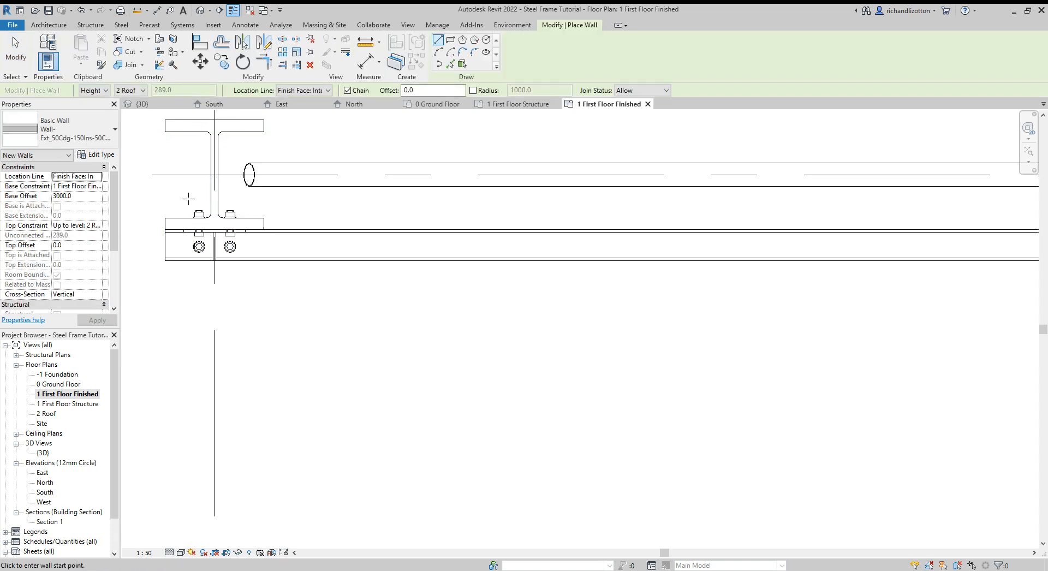
click(98, 185)
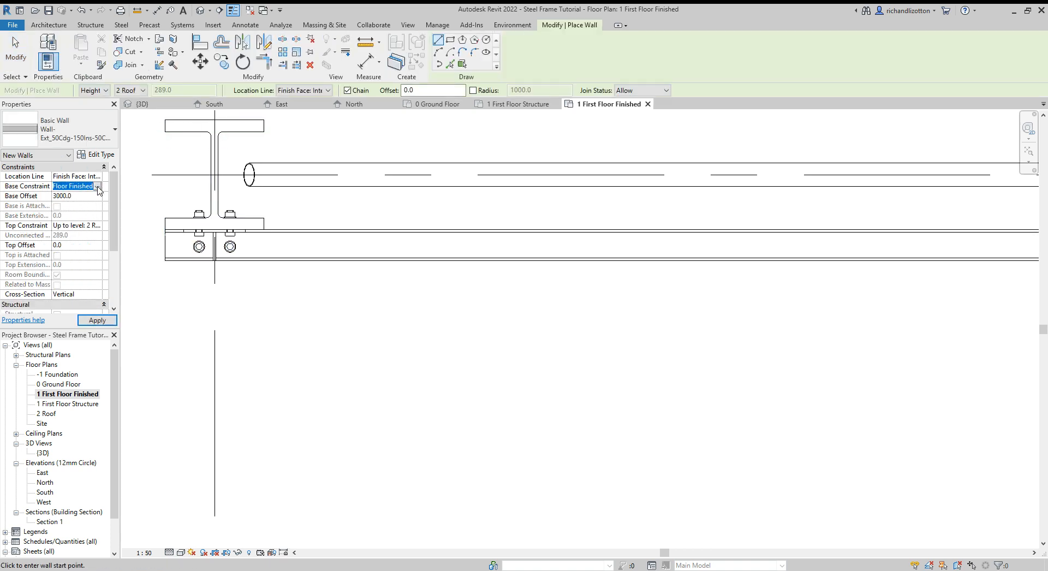
click(73, 186)
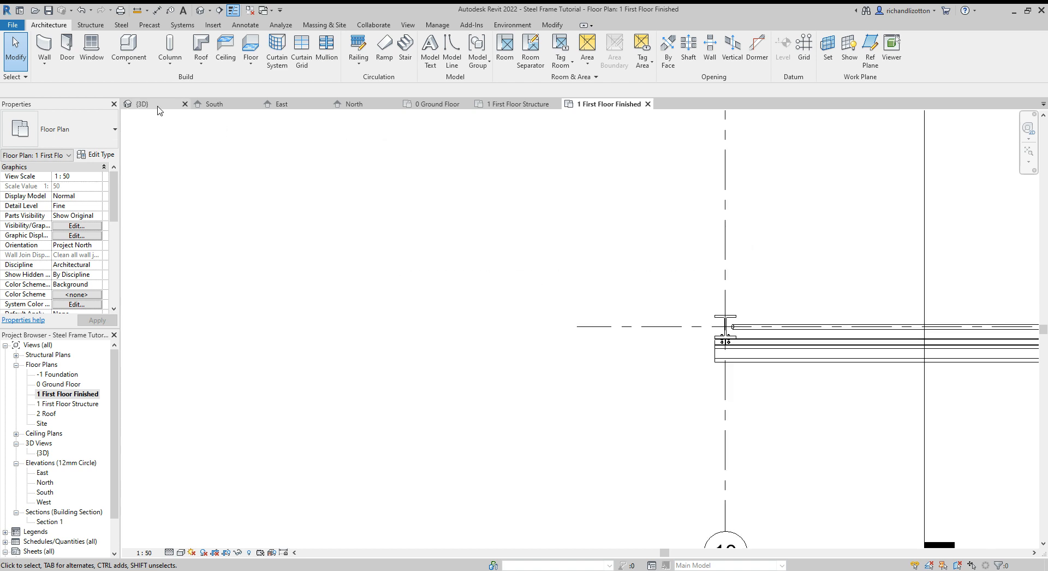
Step: View the eaves in 3D where the new cladding wall meets the roof cladding
click(142, 103)
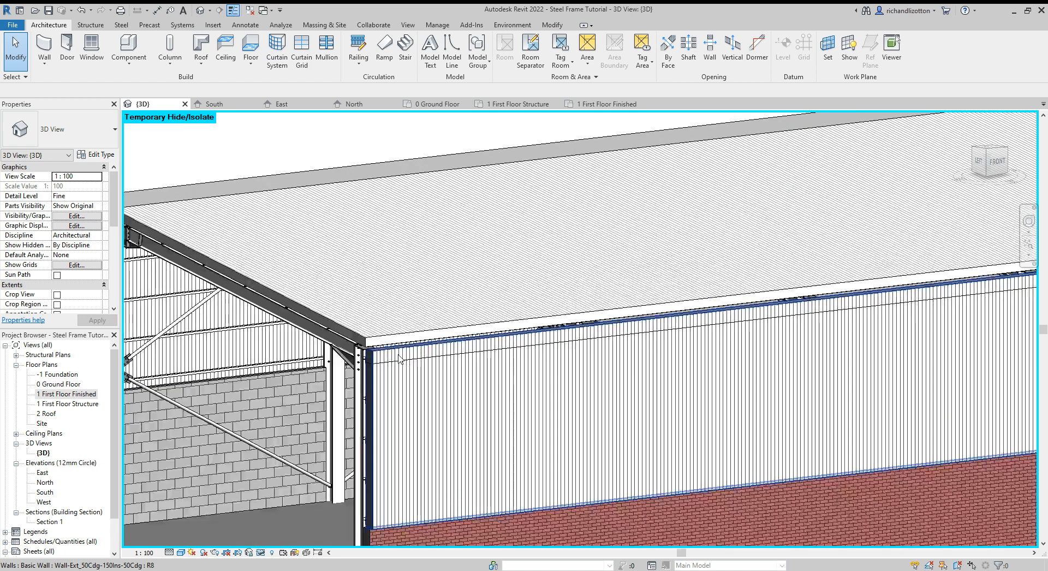
mouse_move(418, 353)
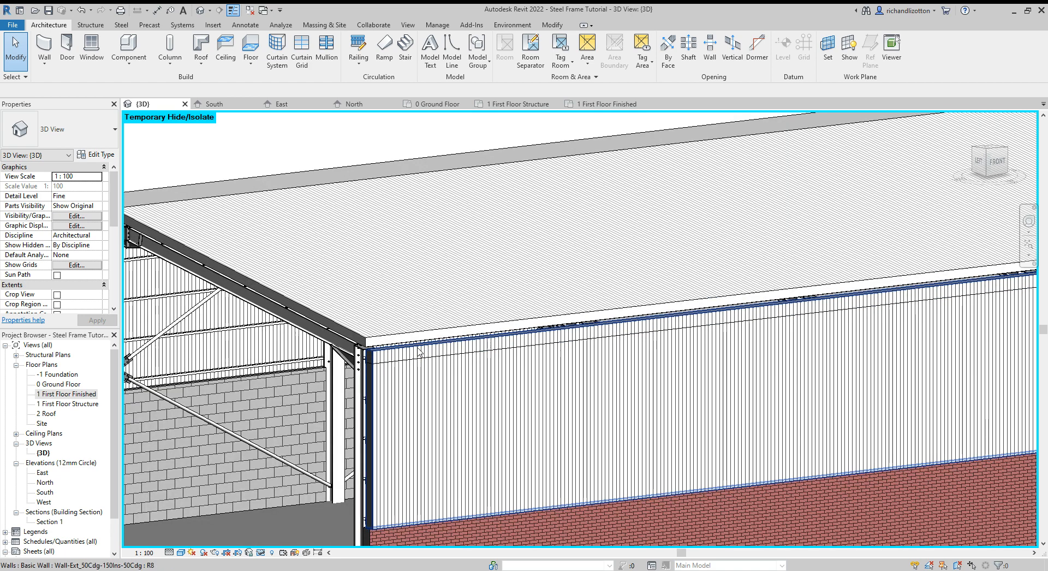
click(419, 373)
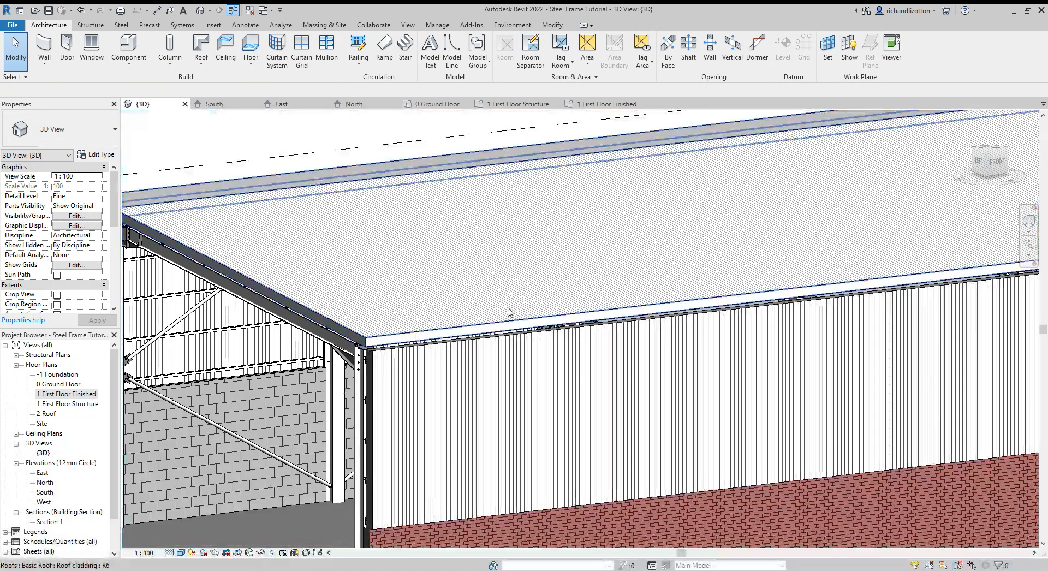
drag(508, 312, 561, 302)
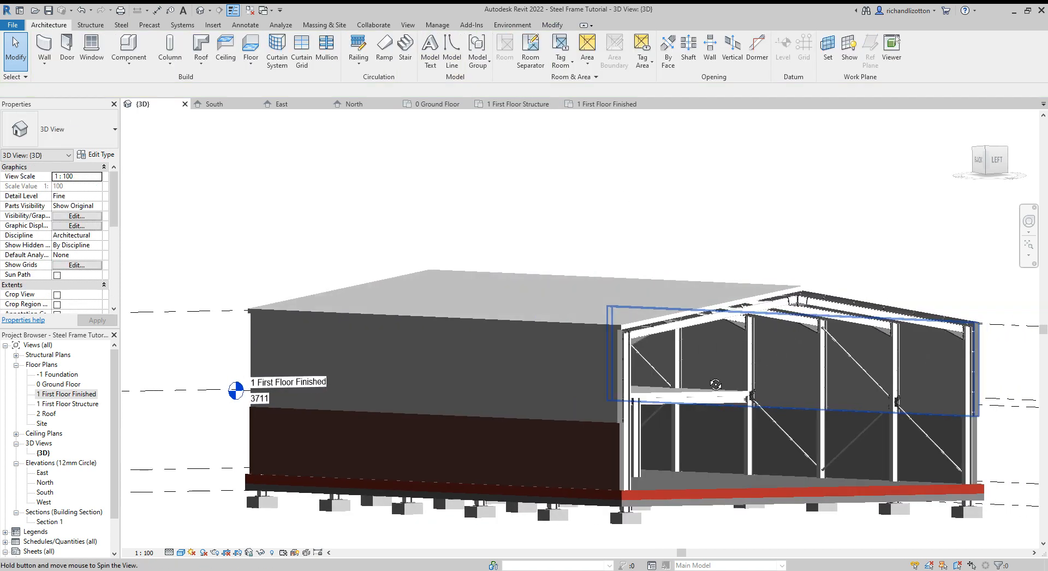
drag(715, 384, 554, 301)
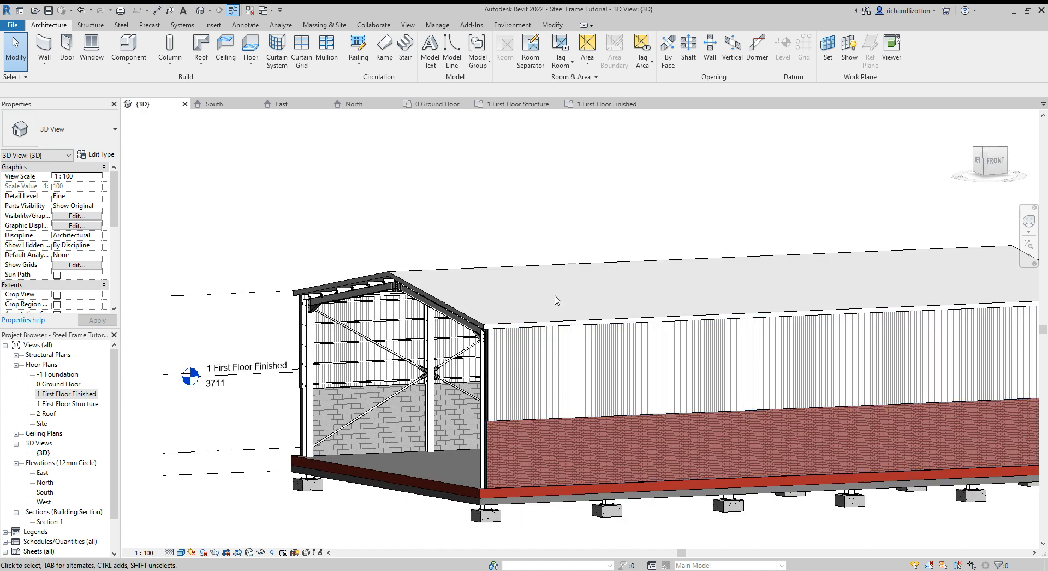